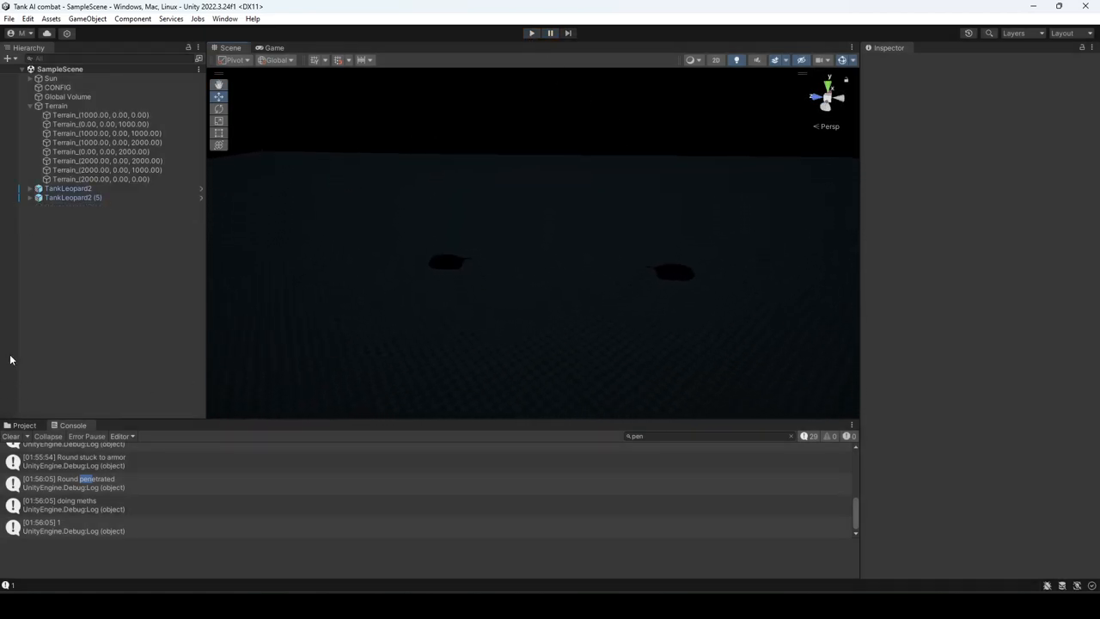
# Step: Select the Moon light under Sun and raise its intensity to 10
pyautogui.click(51, 78)
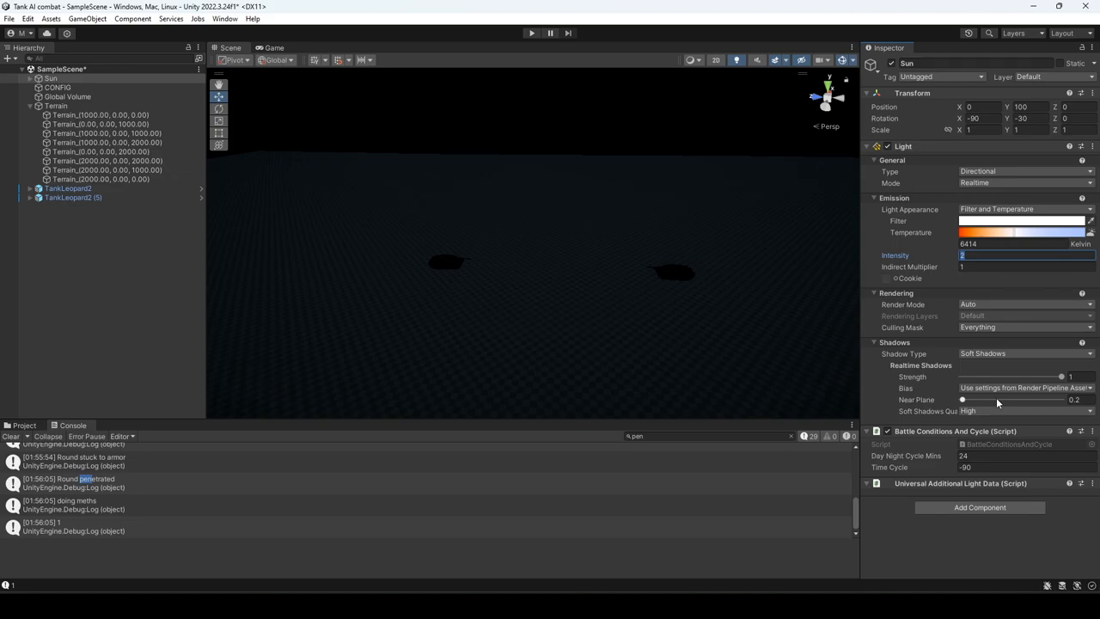
pyautogui.write('5')
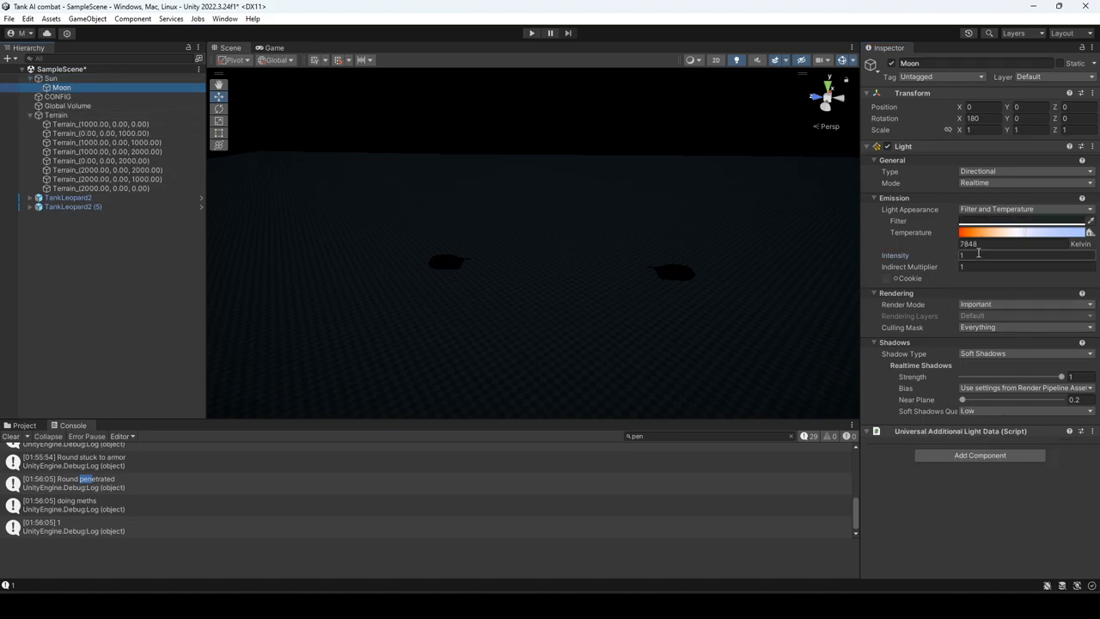
pyautogui.write('5')
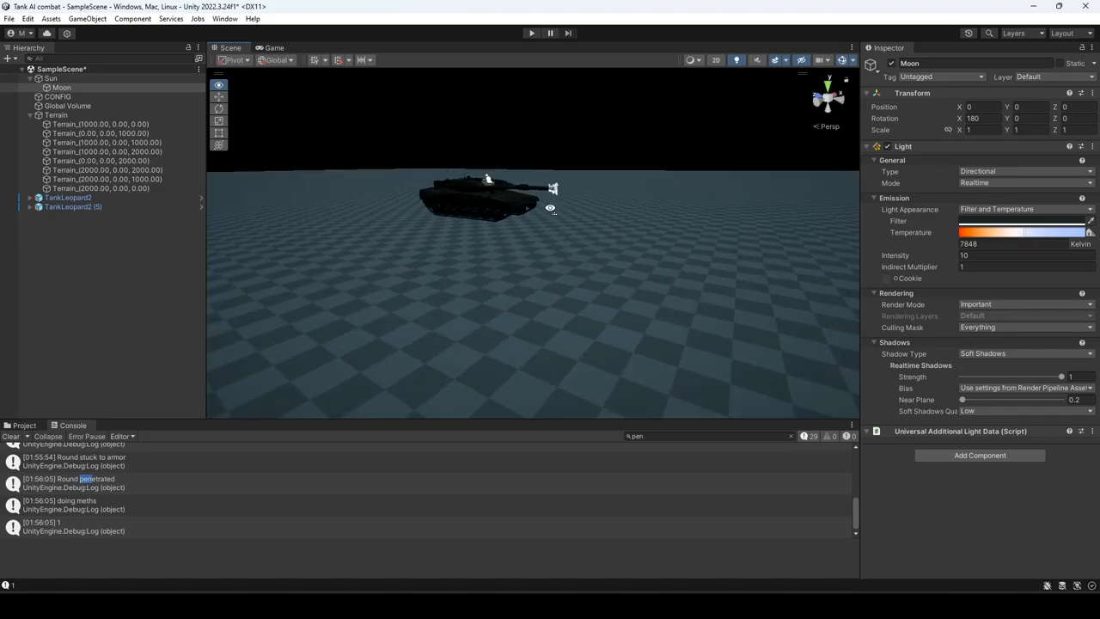
# Step: Enter play mode so the tanks fight and log round penetrations
pyautogui.click(531, 33)
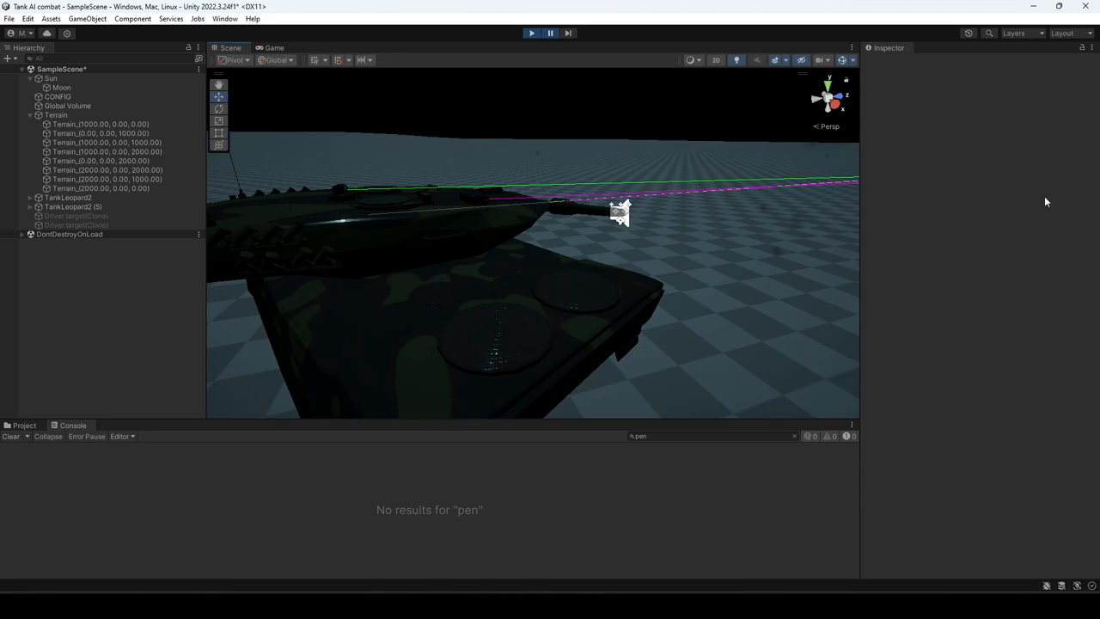
pyautogui.moveTo(343, 255)
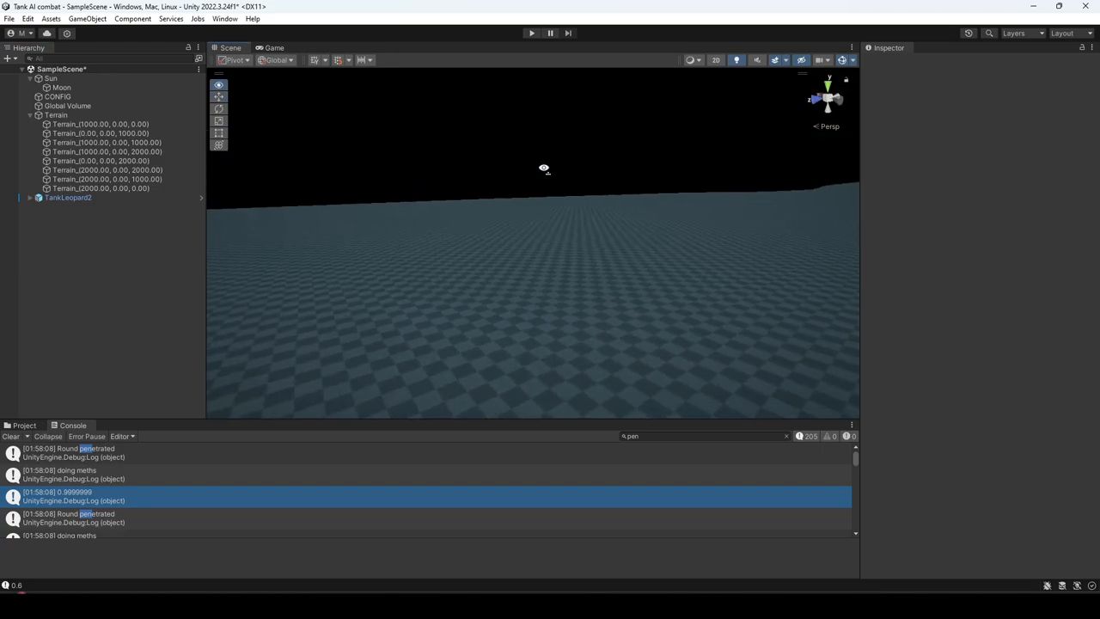
# Step: Select the Sun and set its intensity to 1.5, briefly trying 1.25
pyautogui.click(68, 196)
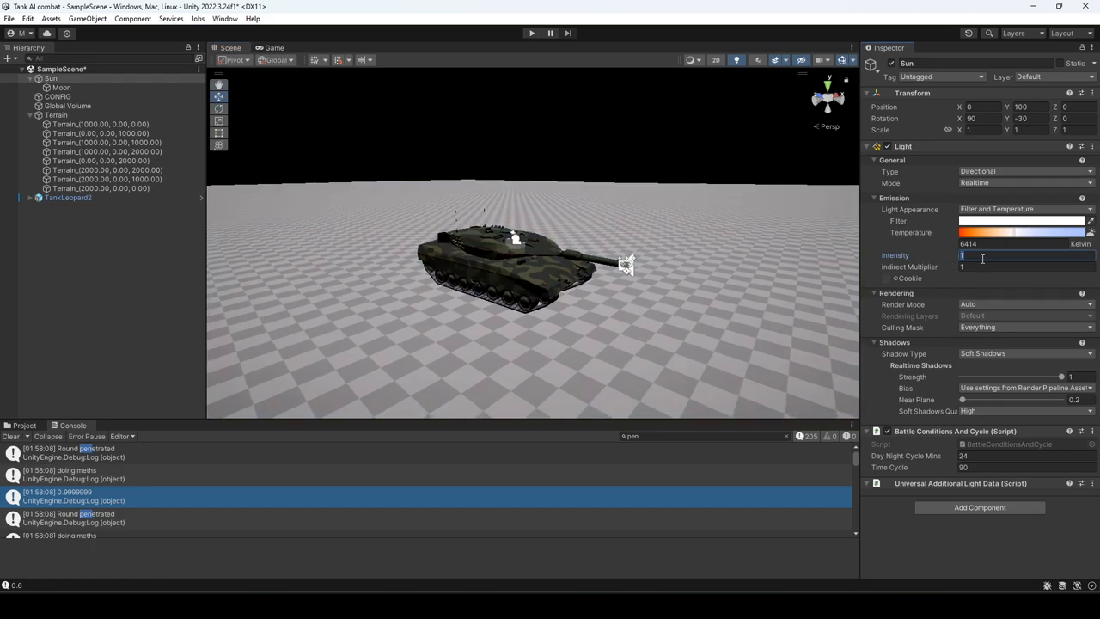
pyautogui.write('1.5')
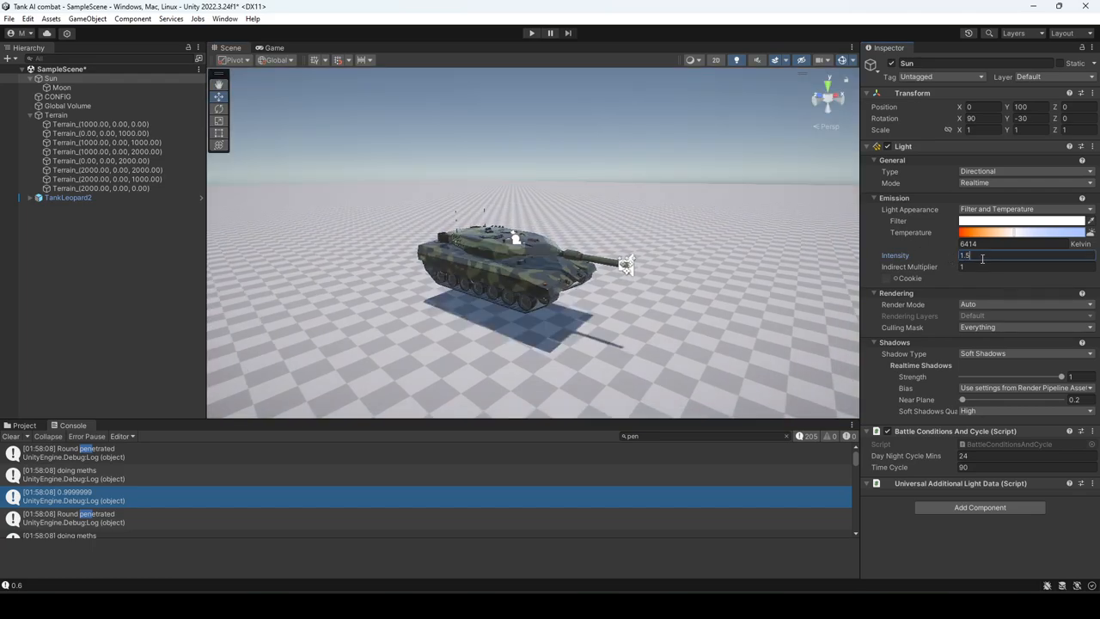
pyautogui.write('1.25')
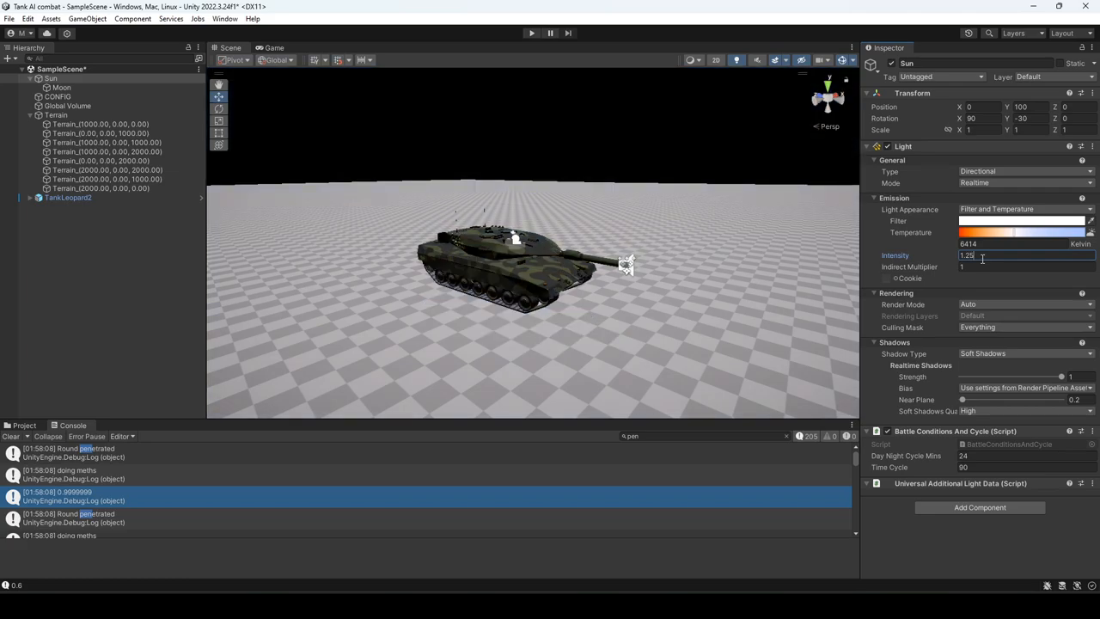
pyautogui.write('1.5')
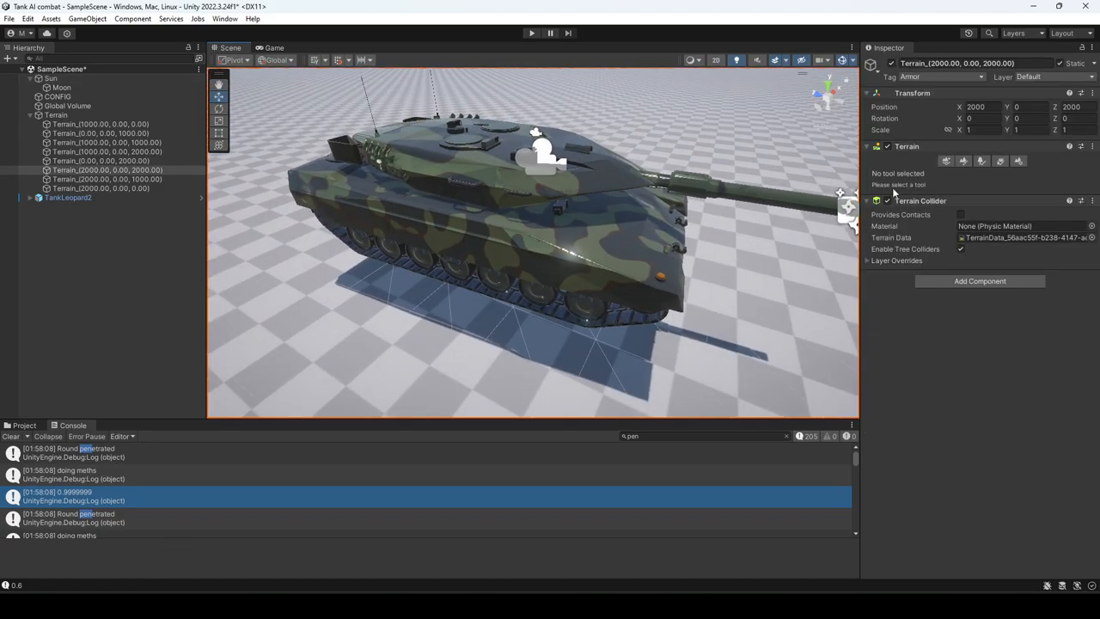
# Step: Pick the terrain raise/lower tool, then select the TankLeopard2 tank
pyautogui.click(963, 160)
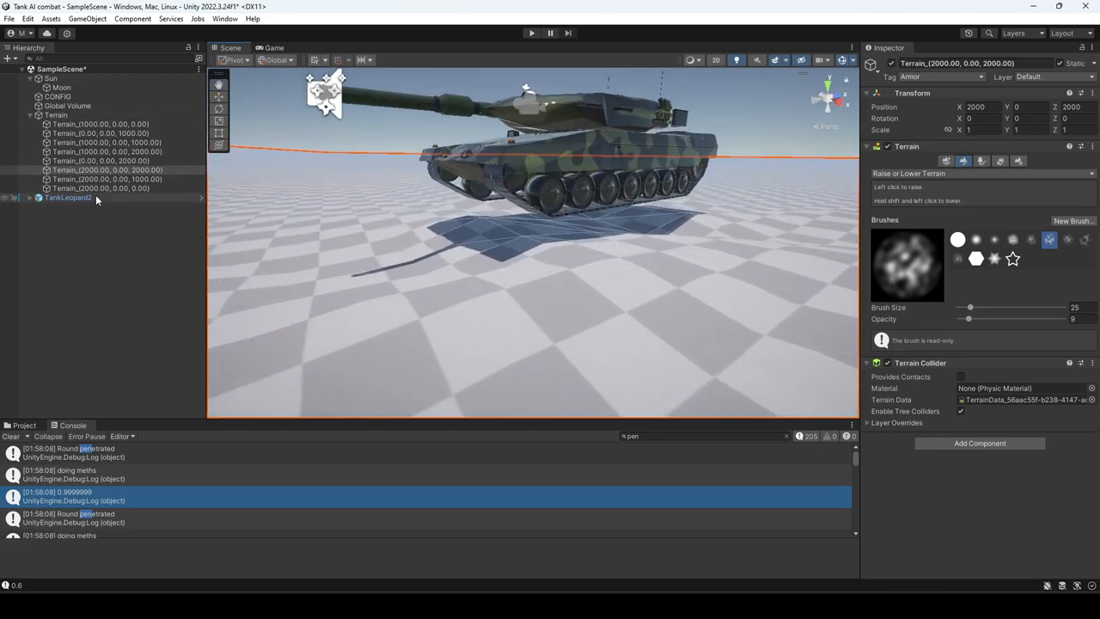
pyautogui.click(68, 196)
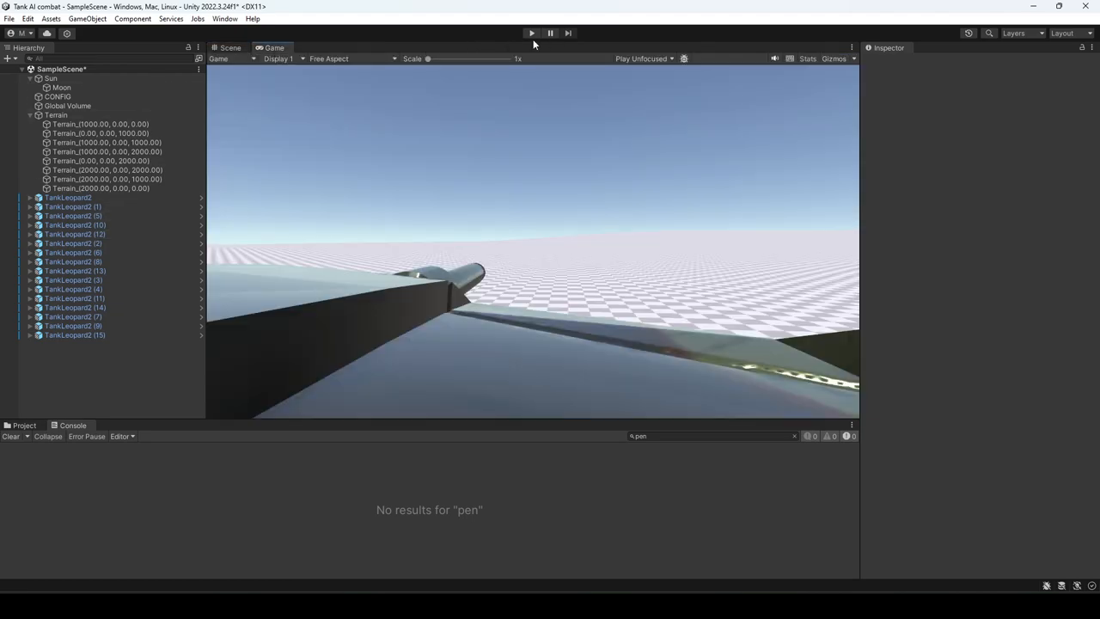
# Step: Start the sixteen-tank battle and switch to the Scene view to watch tracers
pyautogui.click(531, 33)
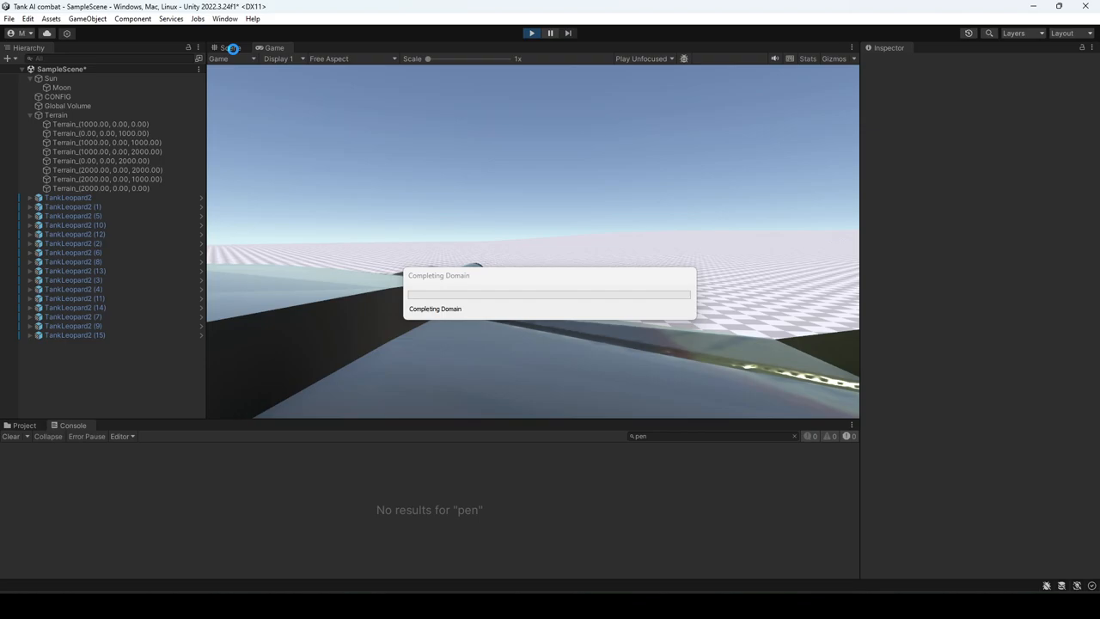
pyautogui.click(231, 48)
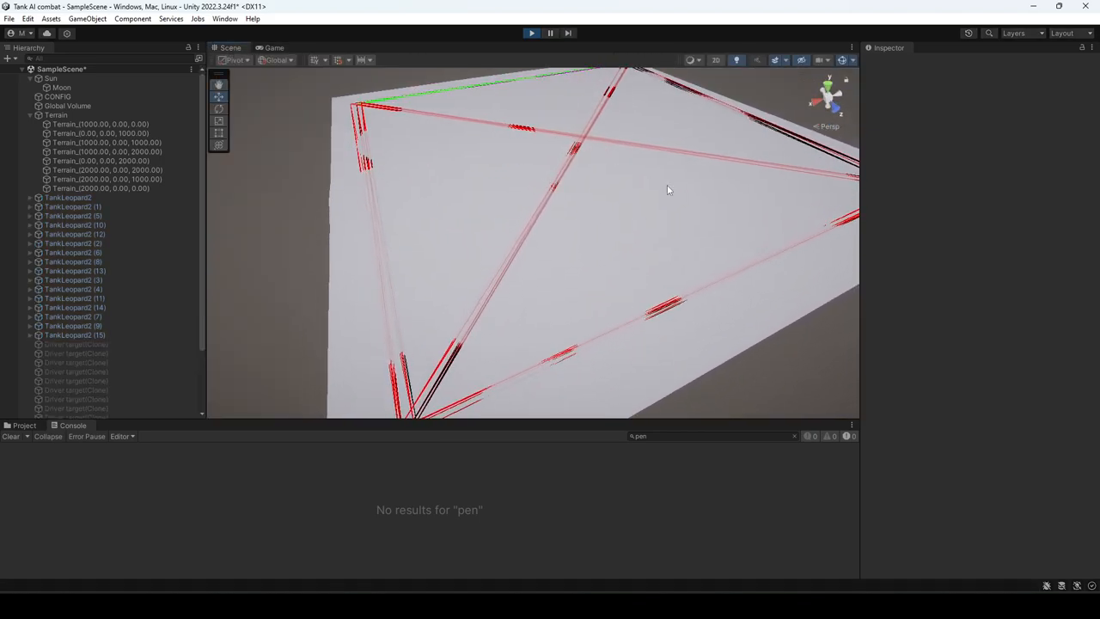
pyautogui.click(599, 186)
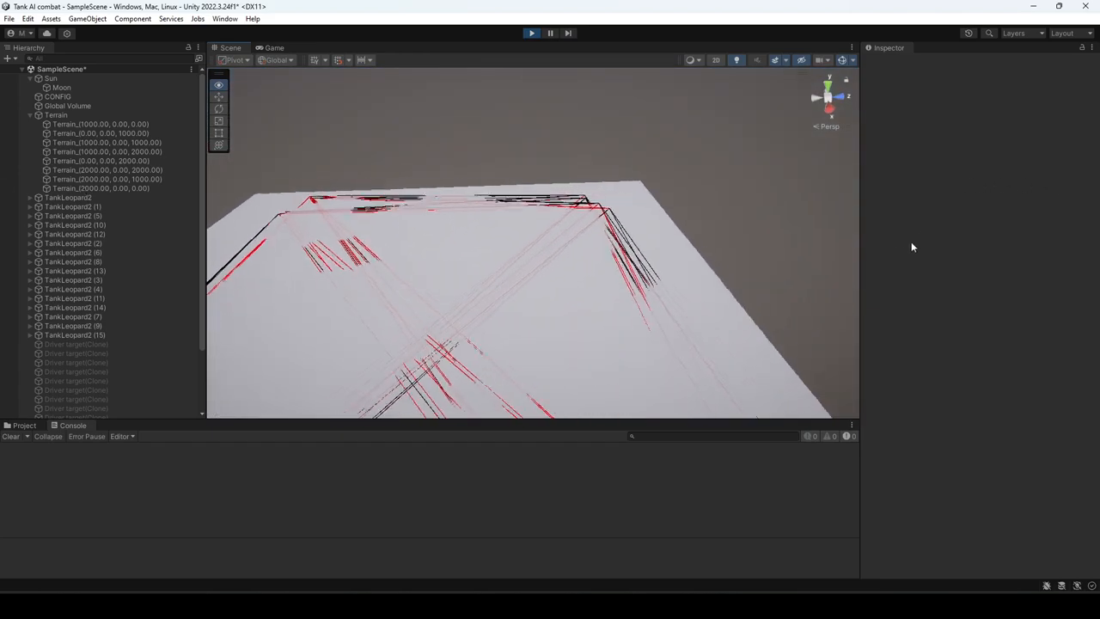
# Step: Orbit the Scene view overhead to survey the tracer-covered battlefield, then check the Game view
pyautogui.moveTo(516, 249); pyautogui.dragTo(609, 311)
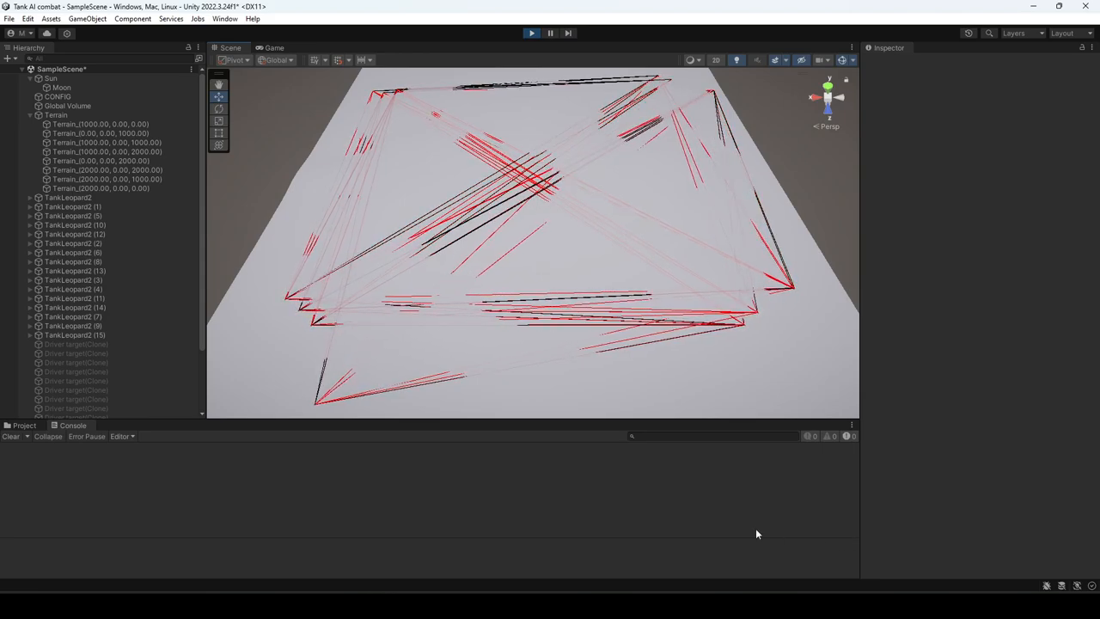
pyautogui.click(274, 47)
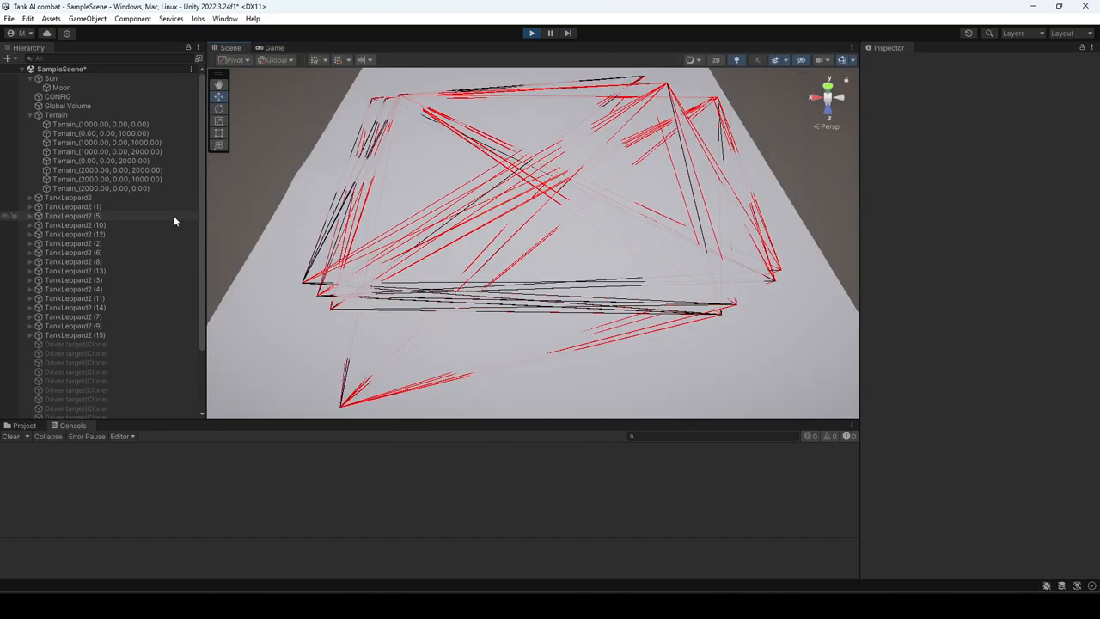
pyautogui.click(68, 124)
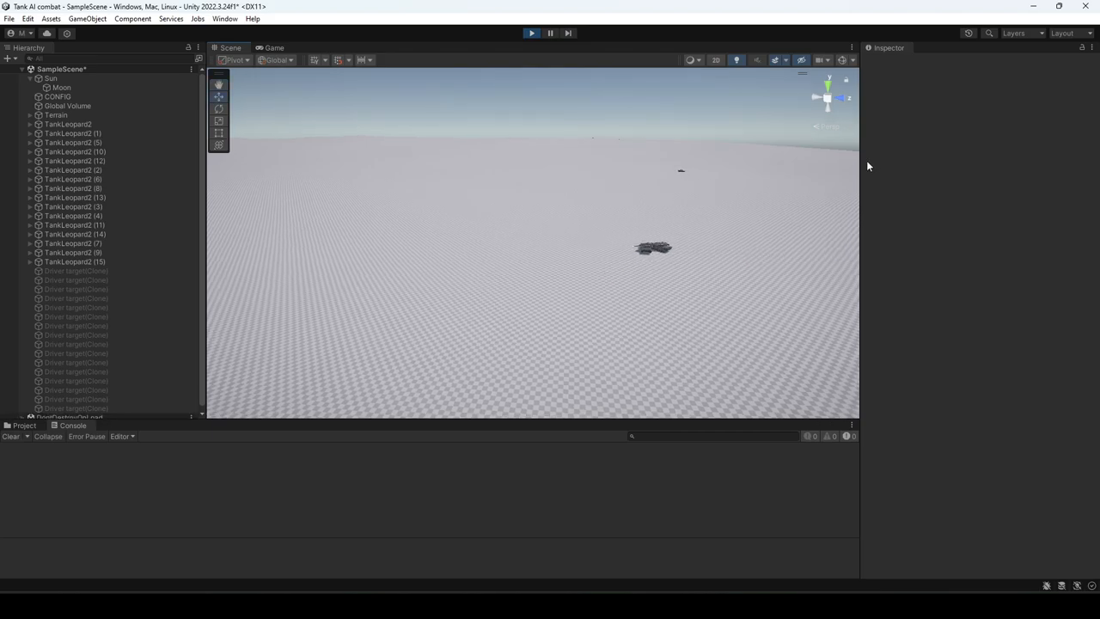
# Step: Select a nearby TankLeopard2 to show its Tank Controller in the Inspector
pyautogui.click(68, 124)
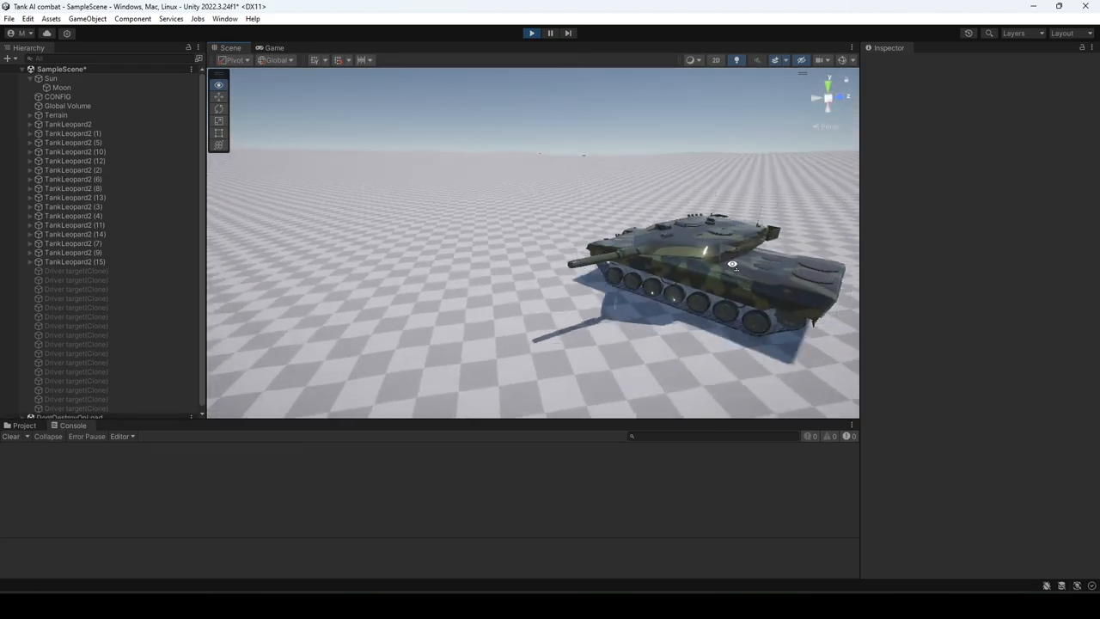
pyautogui.click(68, 124)
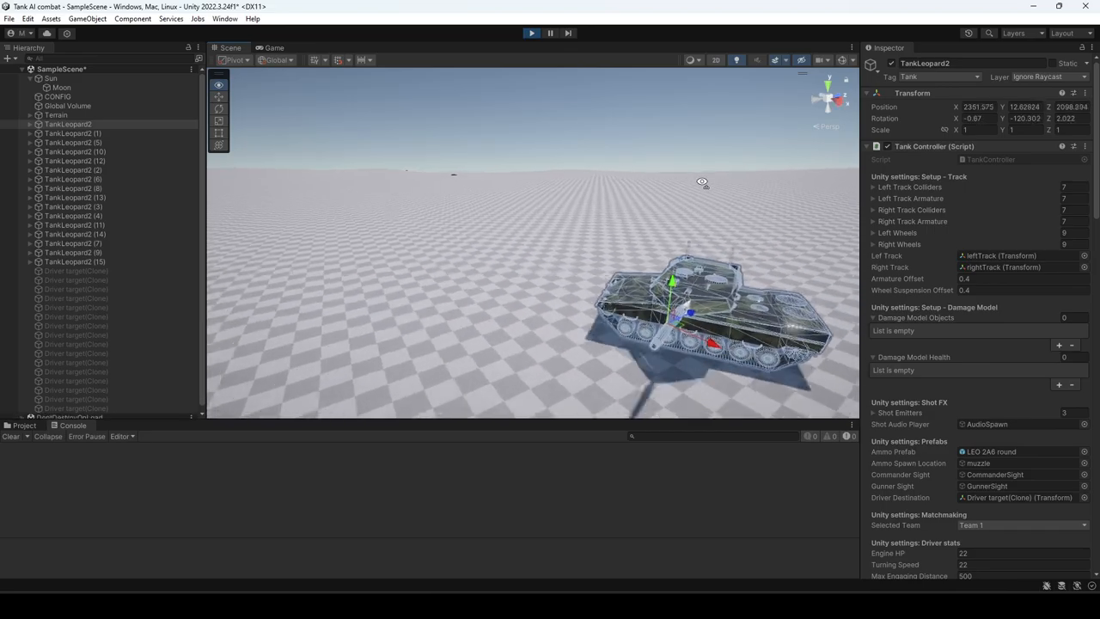
pyautogui.moveTo(703, 182); pyautogui.dragTo(367, 165)
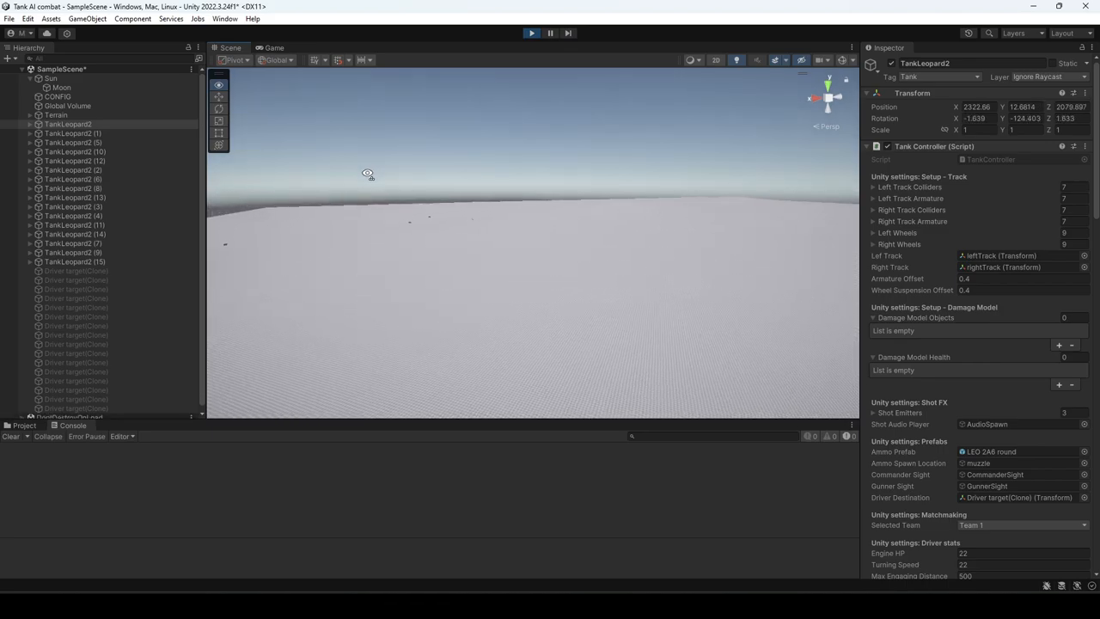
pyautogui.moveTo(367, 173); pyautogui.dragTo(333, 209)
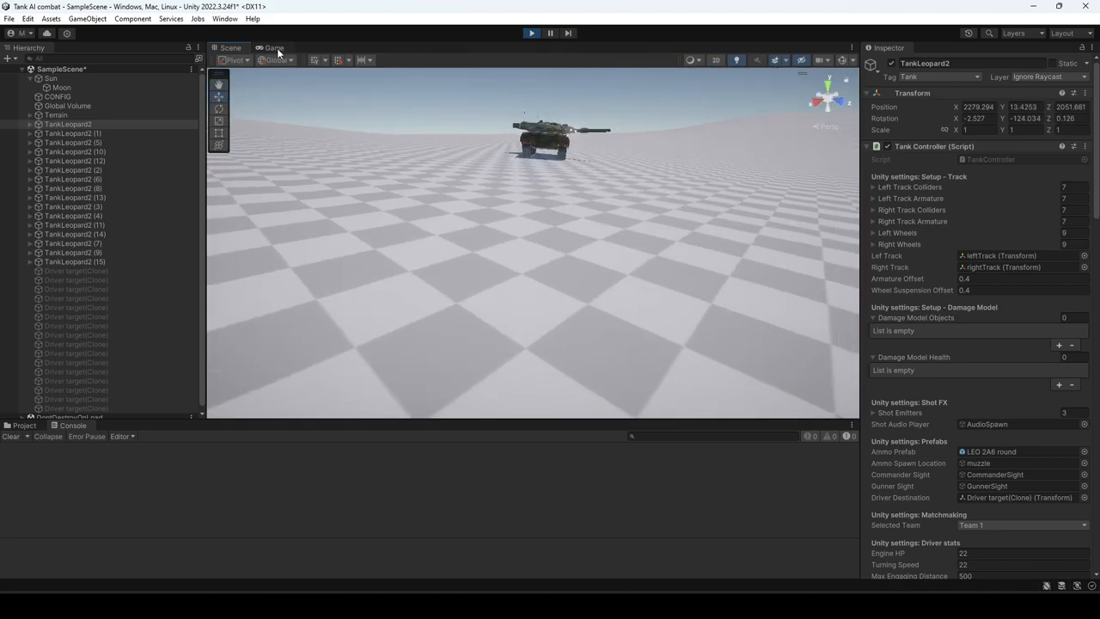
# Step: Glance at the Game camera view, then return to the Scene view
pyautogui.click(273, 48)
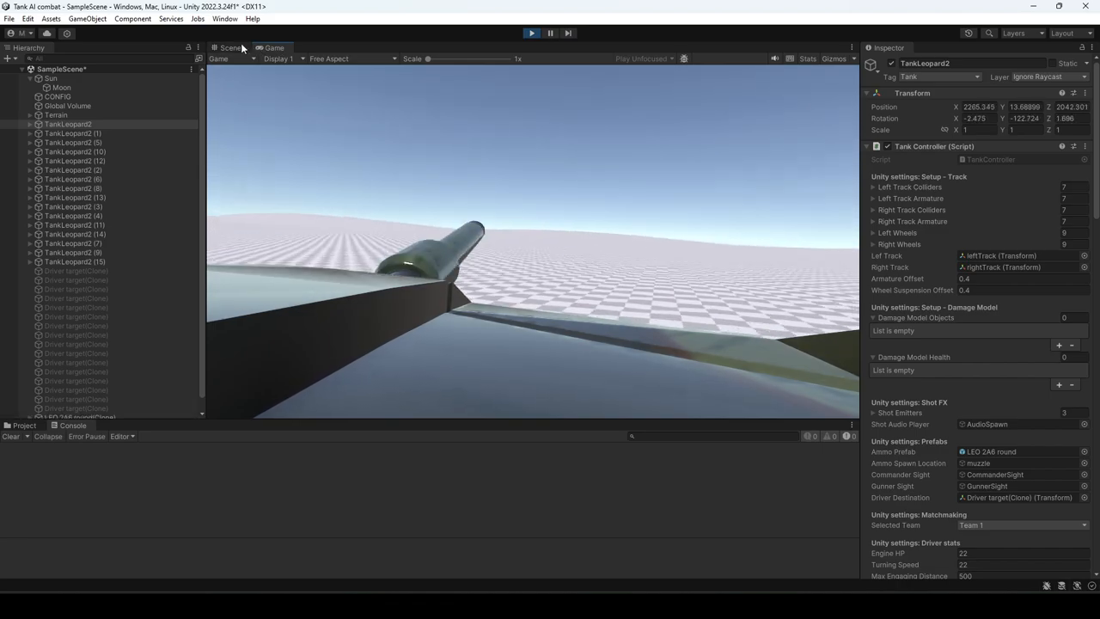
pyautogui.click(228, 47)
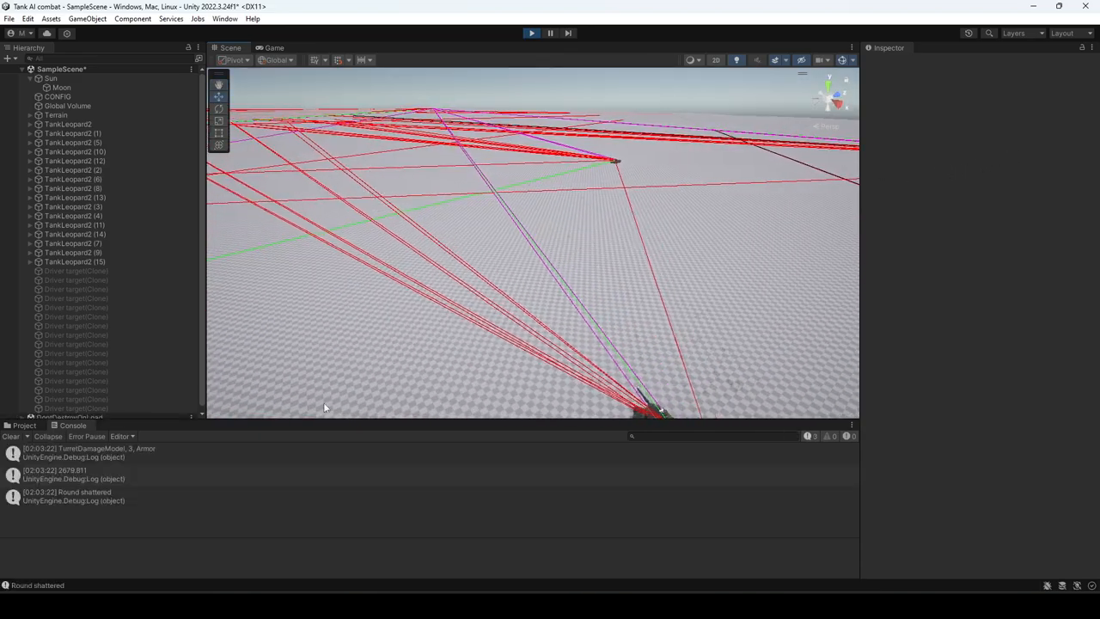
# Step: Orbit close to a firing tank and filter the Console by 'pen'
pyautogui.moveTo(325, 407); pyautogui.dragTo(465, 286)
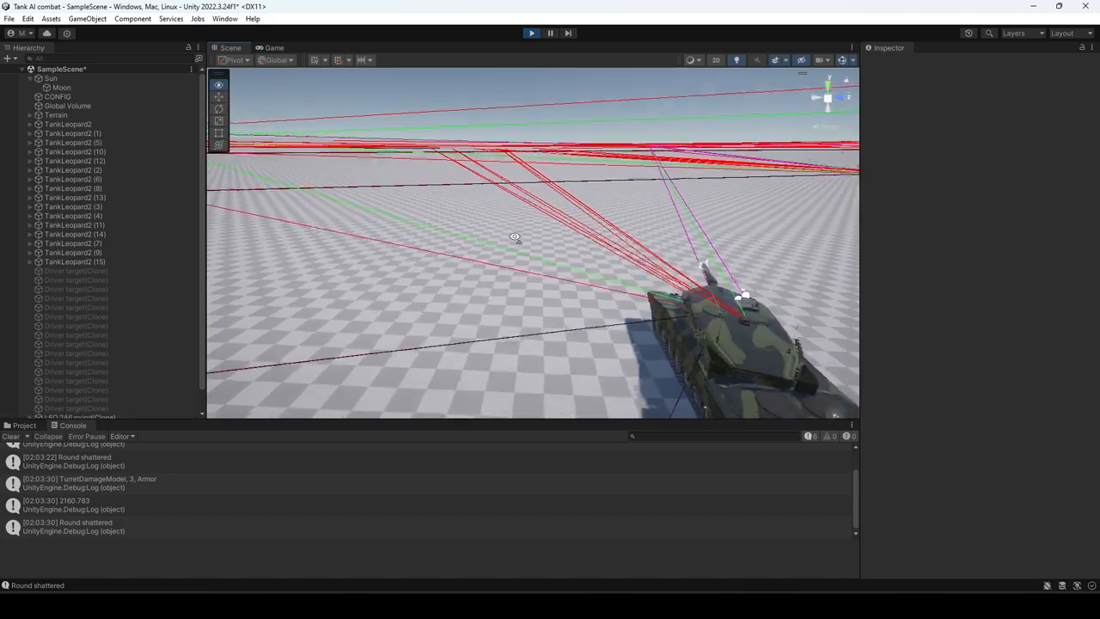
pyautogui.write('pen')
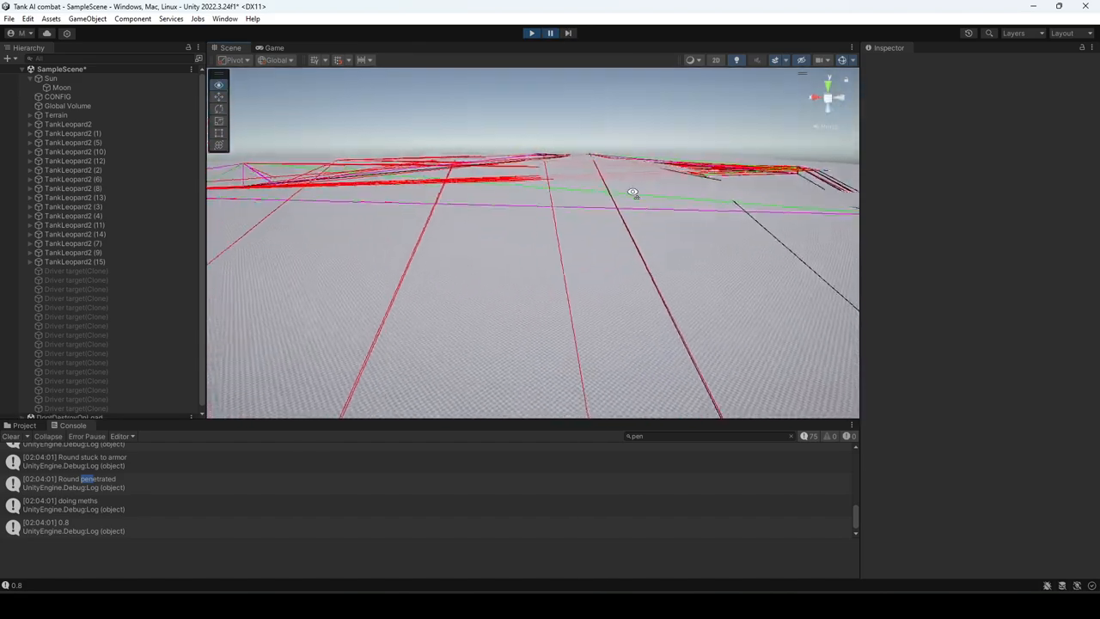
# Step: Fly the Scene view in close to a TankLeopard2 tank
pyautogui.moveTo(631, 191); pyautogui.dragTo(804, 206)
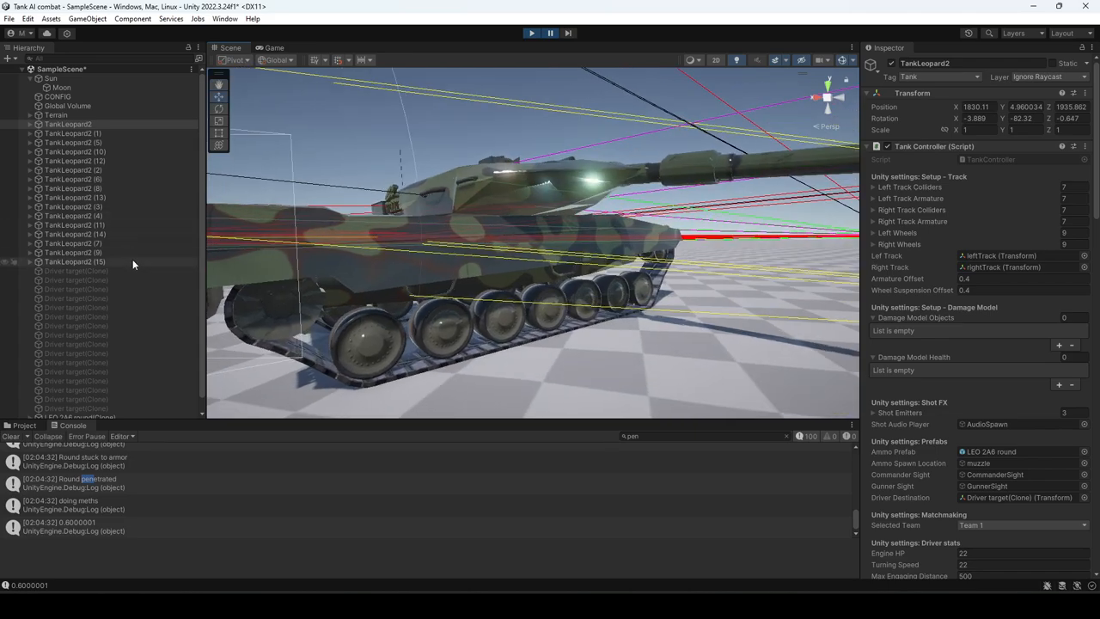
# Step: Expand the tank in the Hierarchy to list its wheel, track and turret parts
pyautogui.click(76, 234)
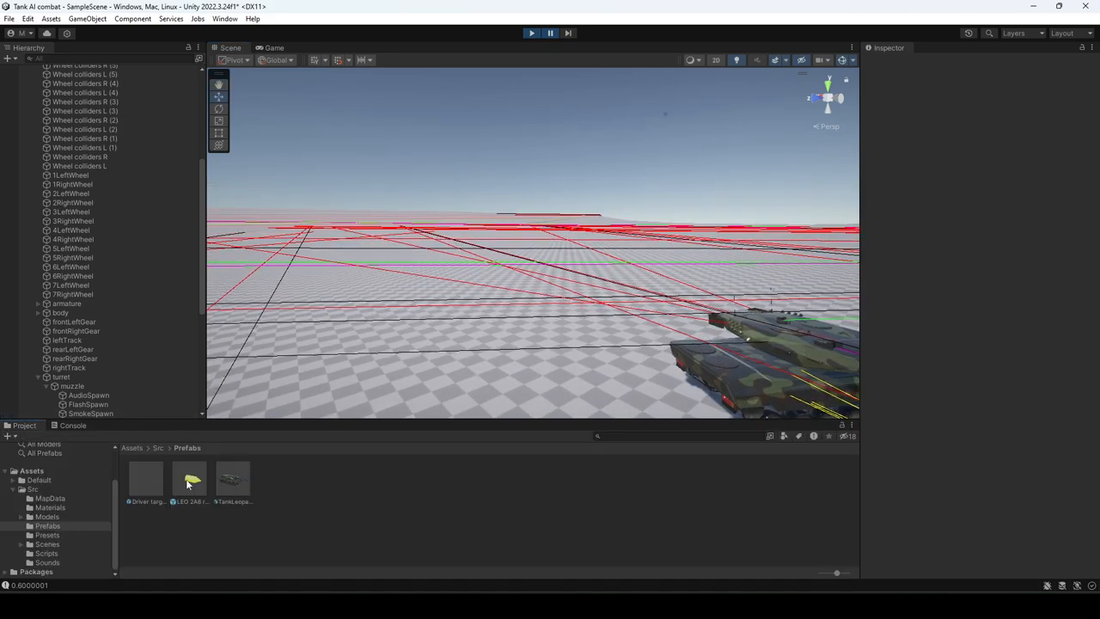
# Step: Select the LEO 2A6 round prefab and edit a physics value in its Inspector
pyautogui.click(189, 479)
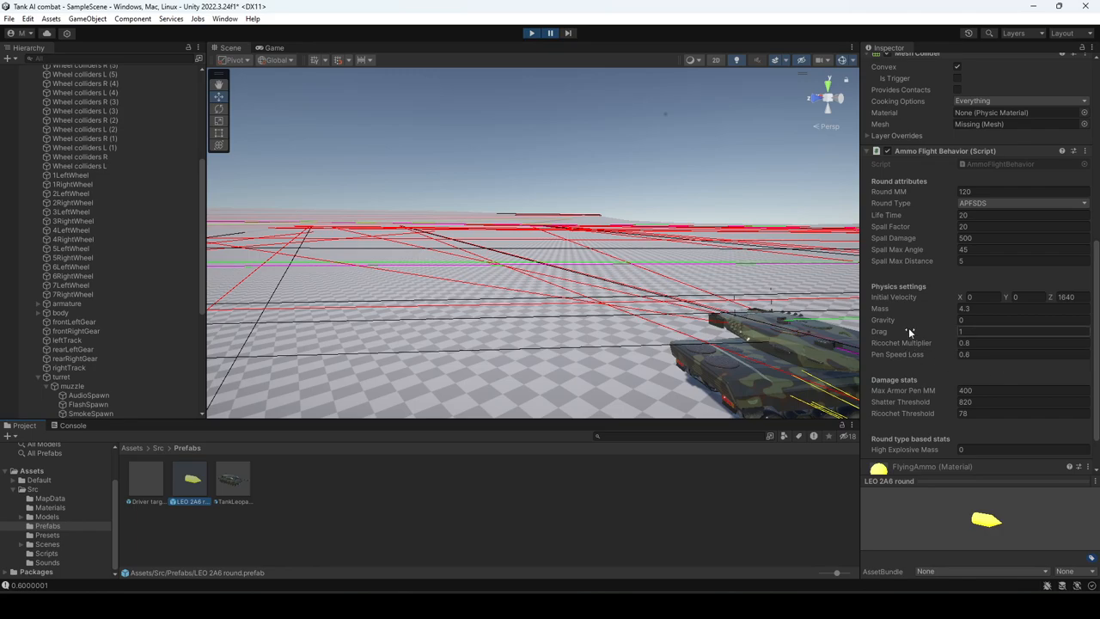
pyautogui.click(549, 32)
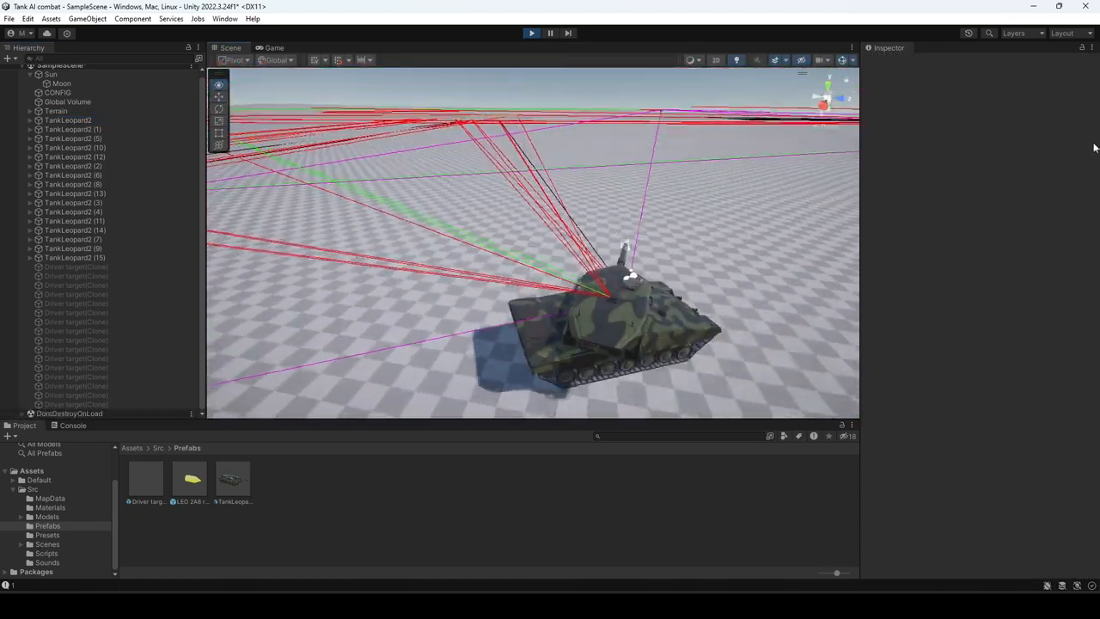
# Step: Switch to the Game view to watch the battle along the tank barrel
pyautogui.click(273, 47)
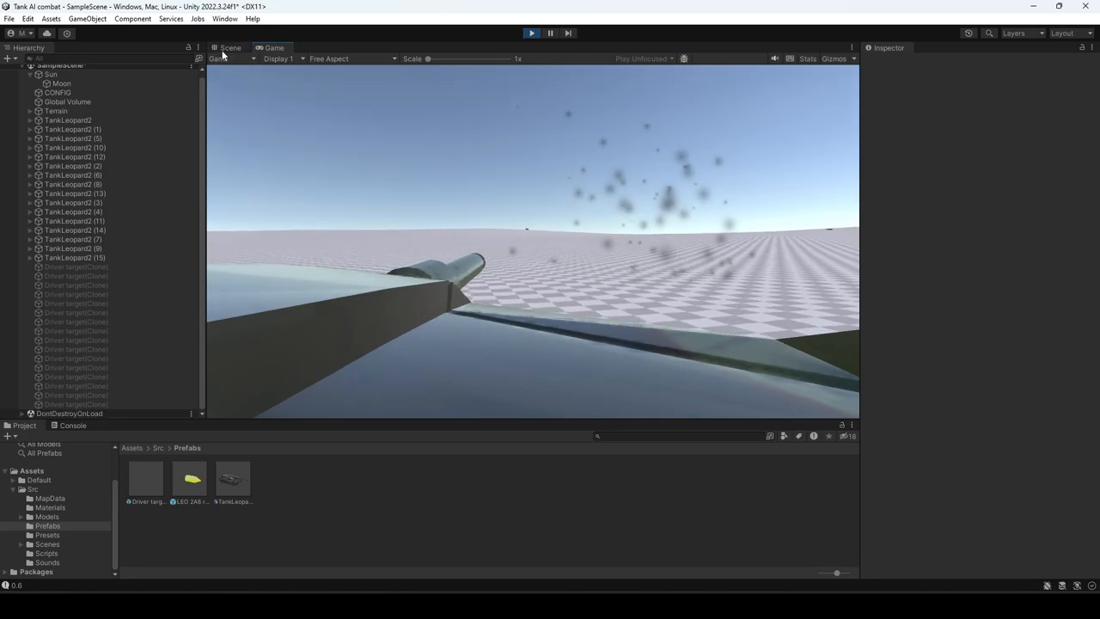
# Step: Return to the Scene view and select TankLeopard2 to show its Tank Controller settings
pyautogui.click(230, 47)
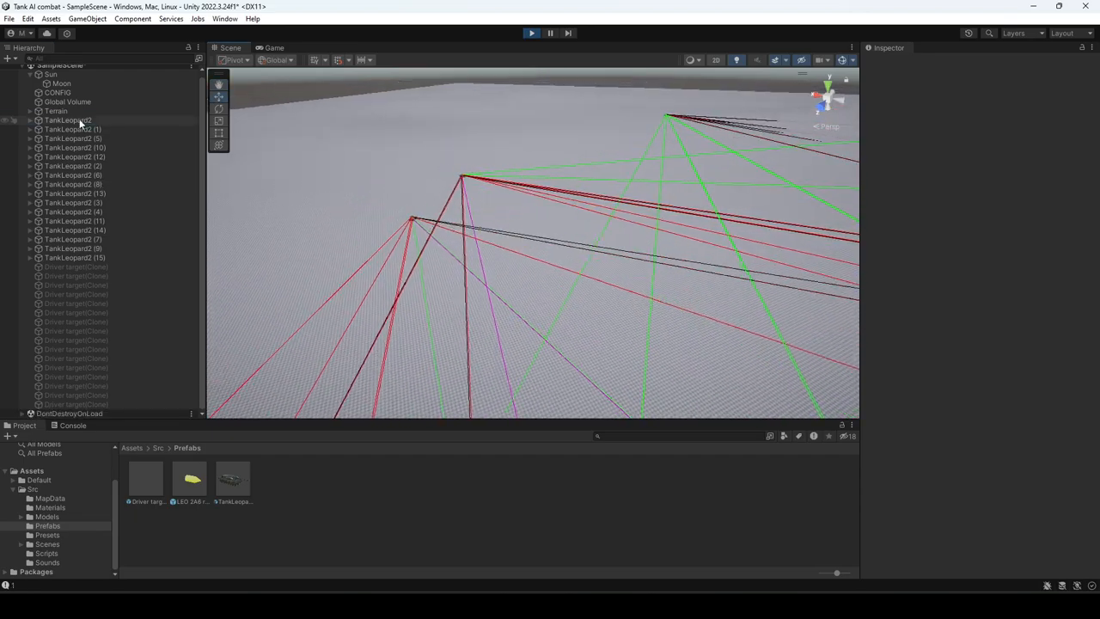
pyautogui.click(67, 121)
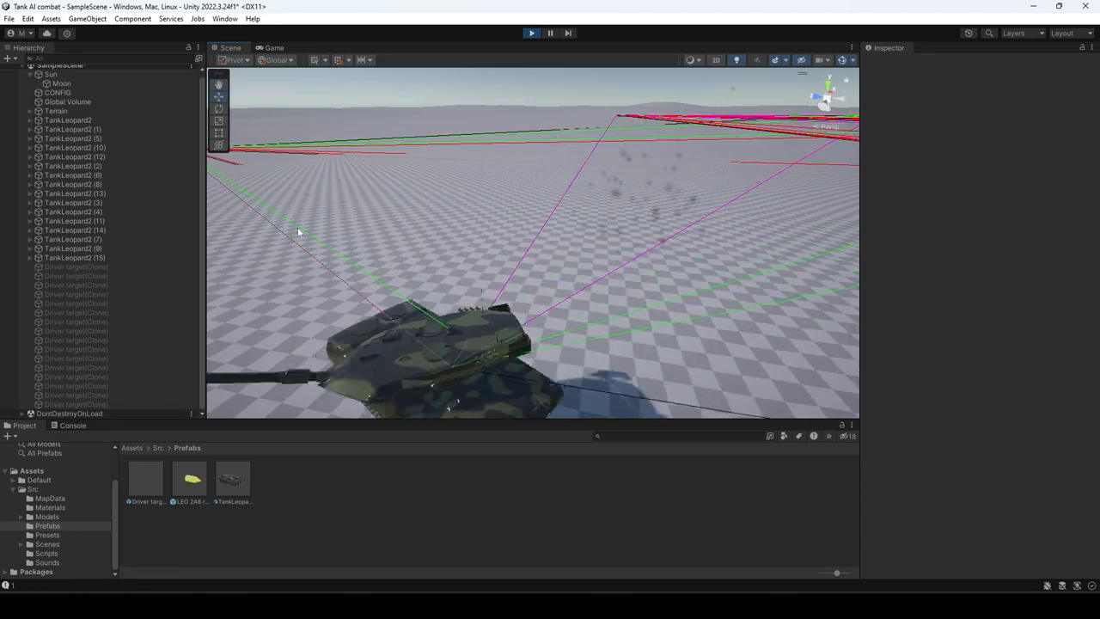
pyautogui.click(68, 120)
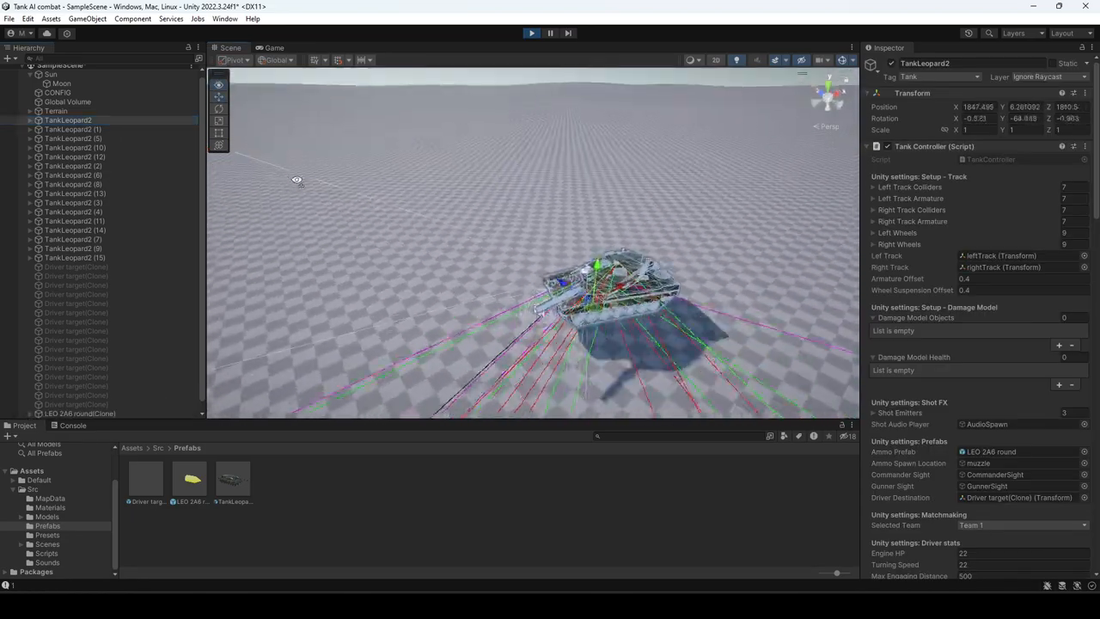